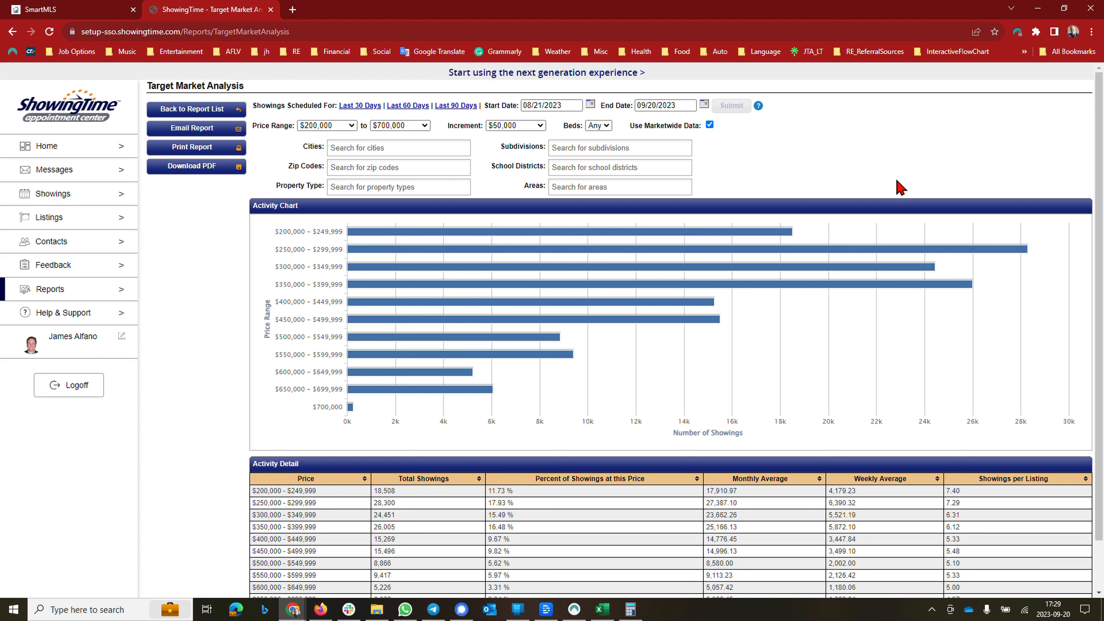
{"action": "mouse_move", "coordinate": [890, 193]}
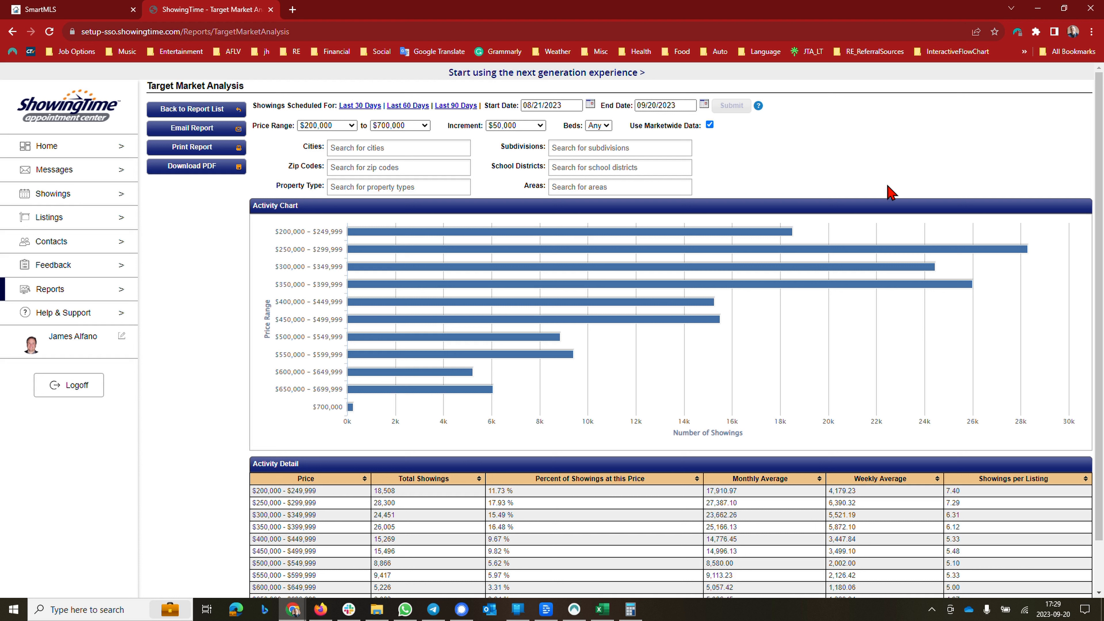
{"action": "mouse_move", "coordinate": [905, 250]}
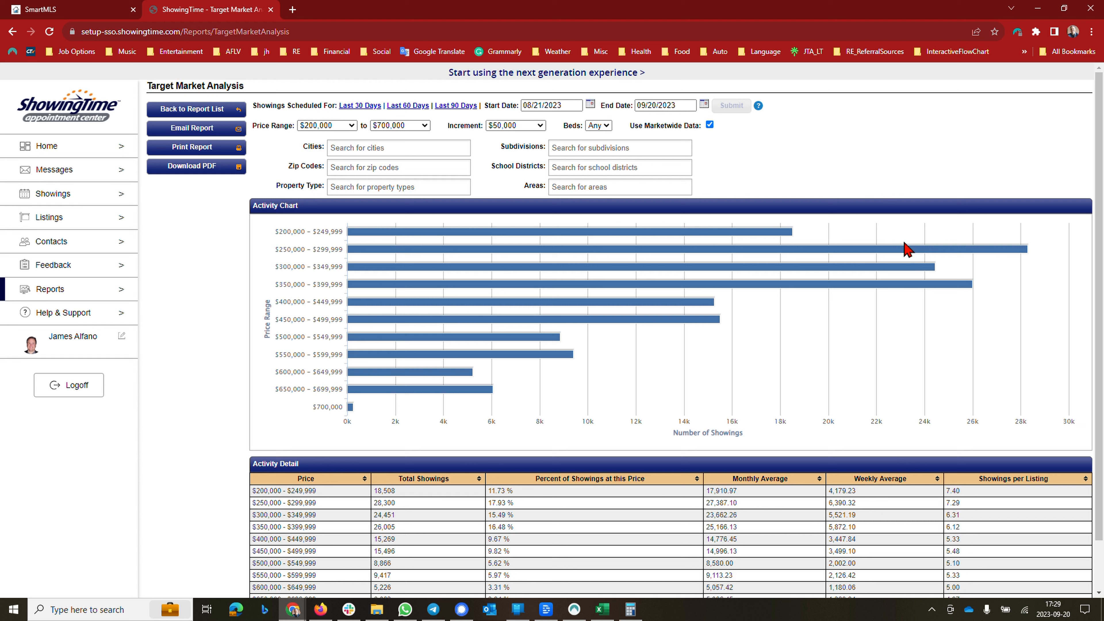
{"action": "mouse_move", "coordinate": [377, 253]}
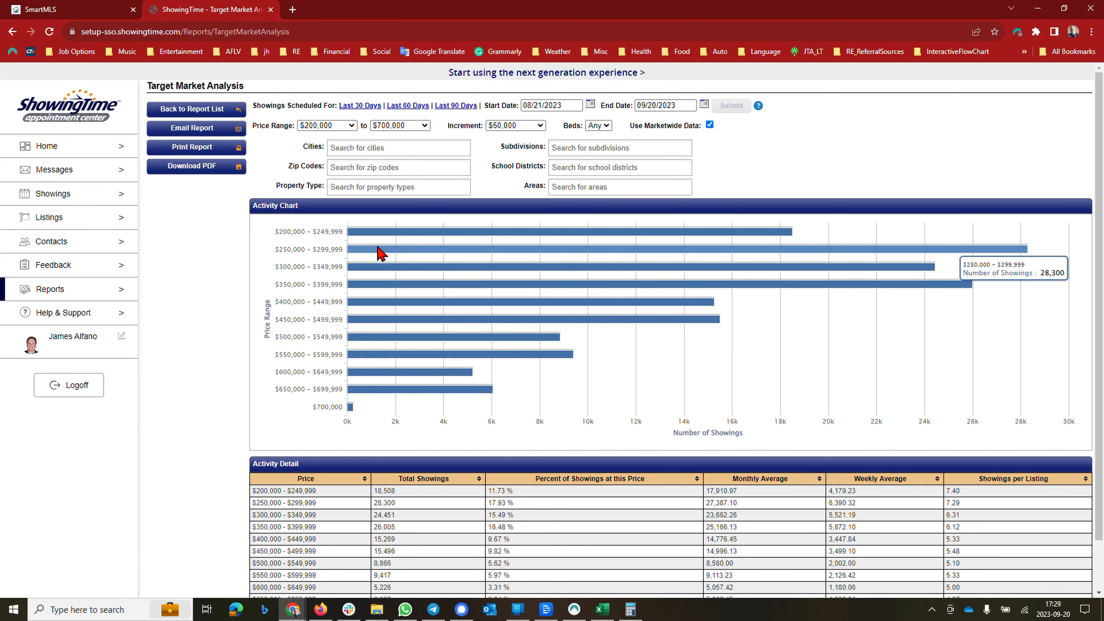
{"action": "mouse_move", "coordinate": [1006, 260]}
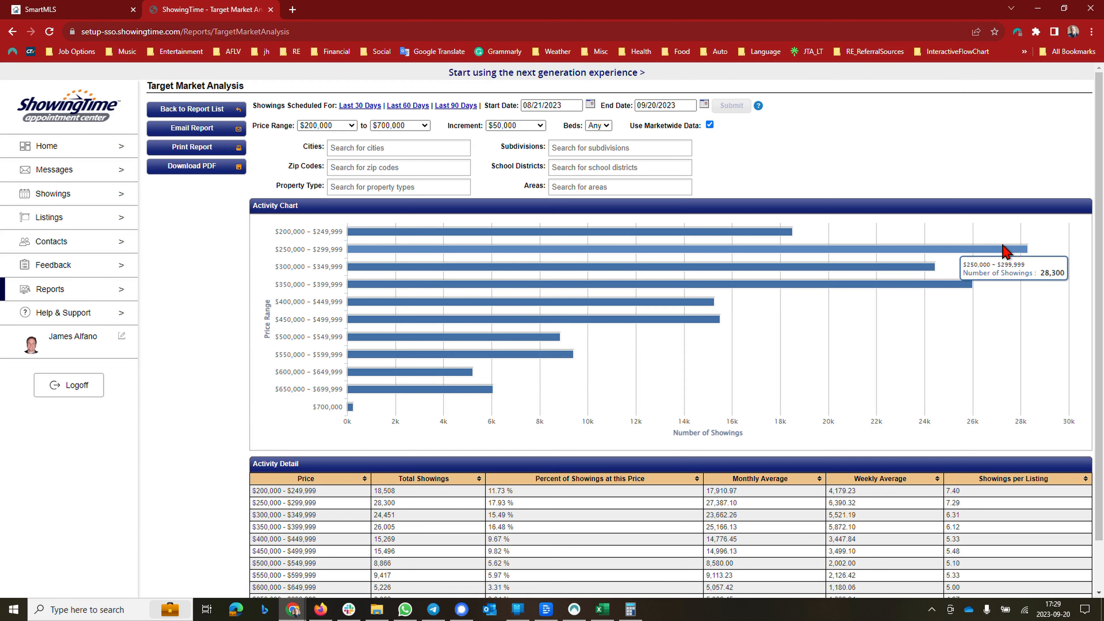
{"action": "mouse_move", "coordinate": [918, 268]}
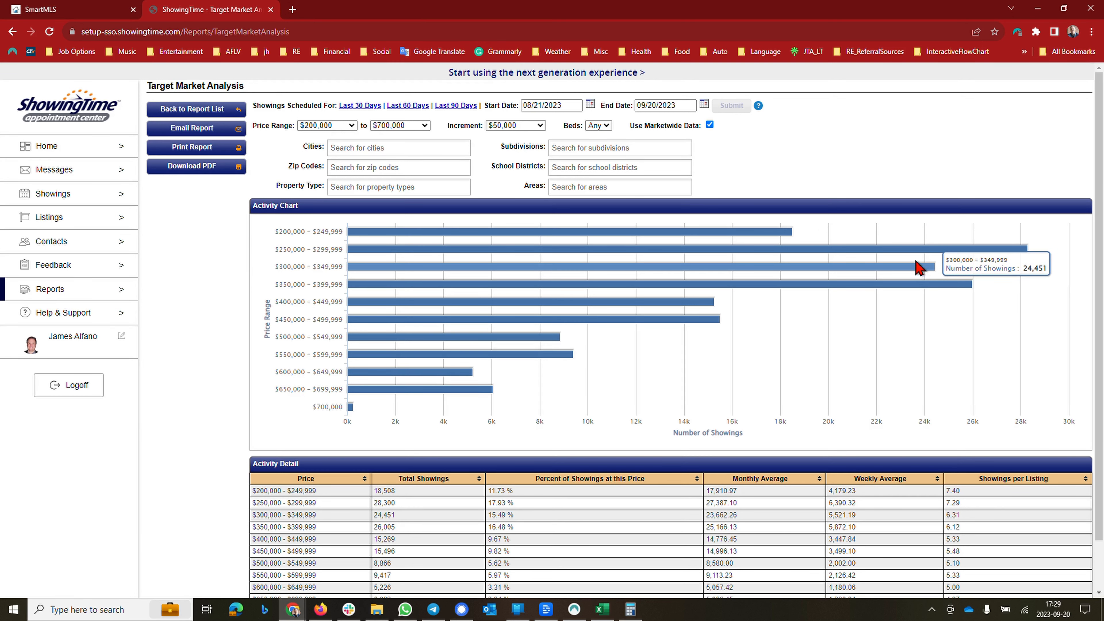
{"action": "mouse_move", "coordinate": [921, 290]}
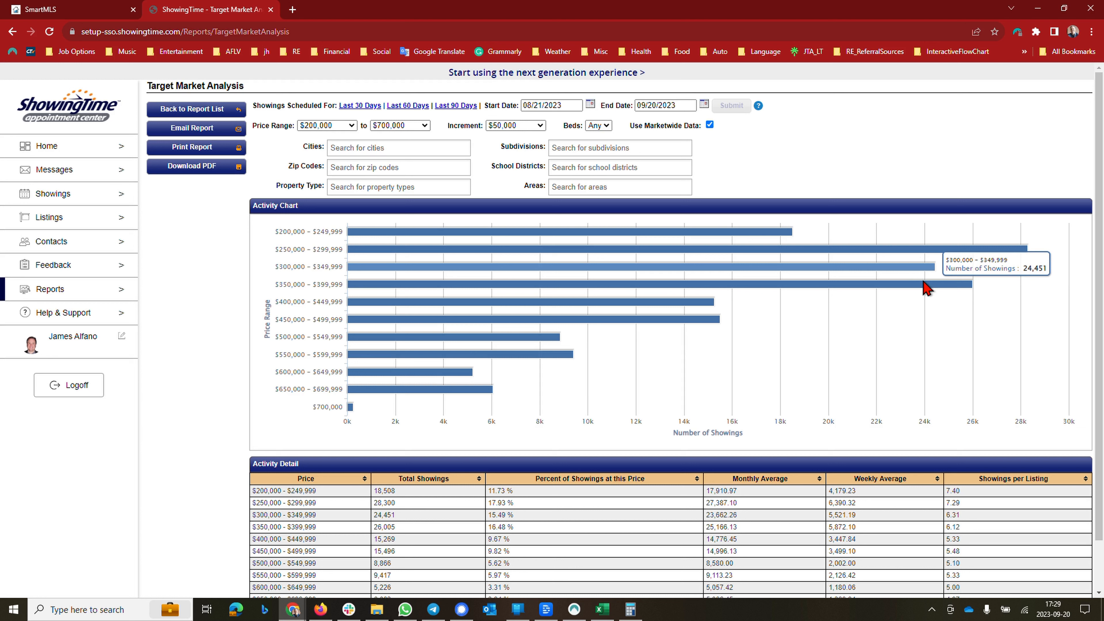
{"action": "mouse_move", "coordinate": [926, 290]}
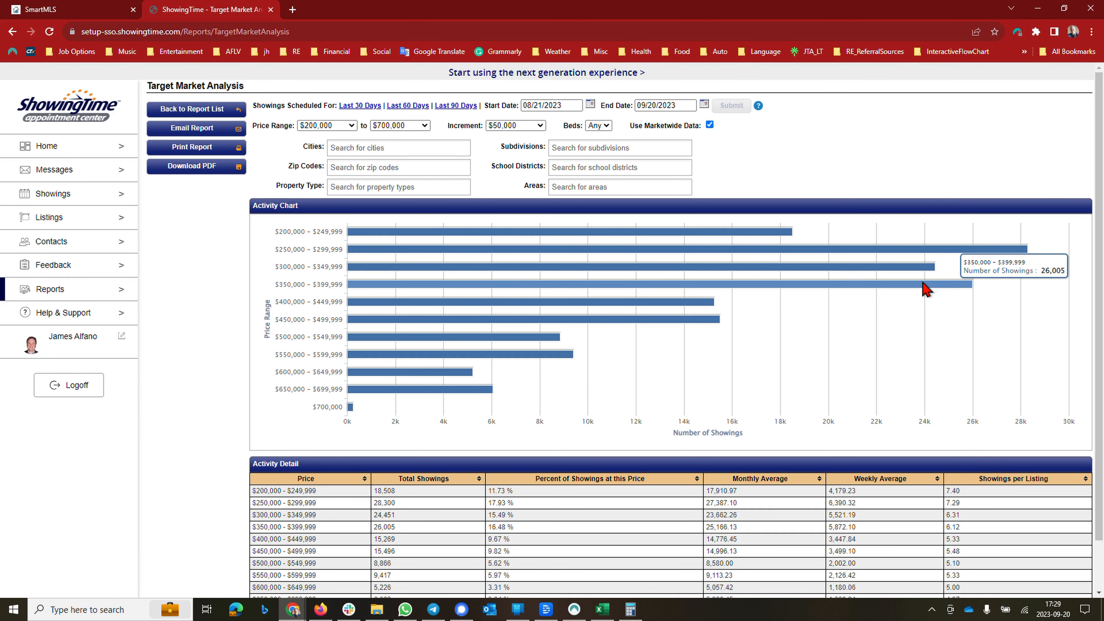
{"action": "mouse_move", "coordinate": [692, 306]}
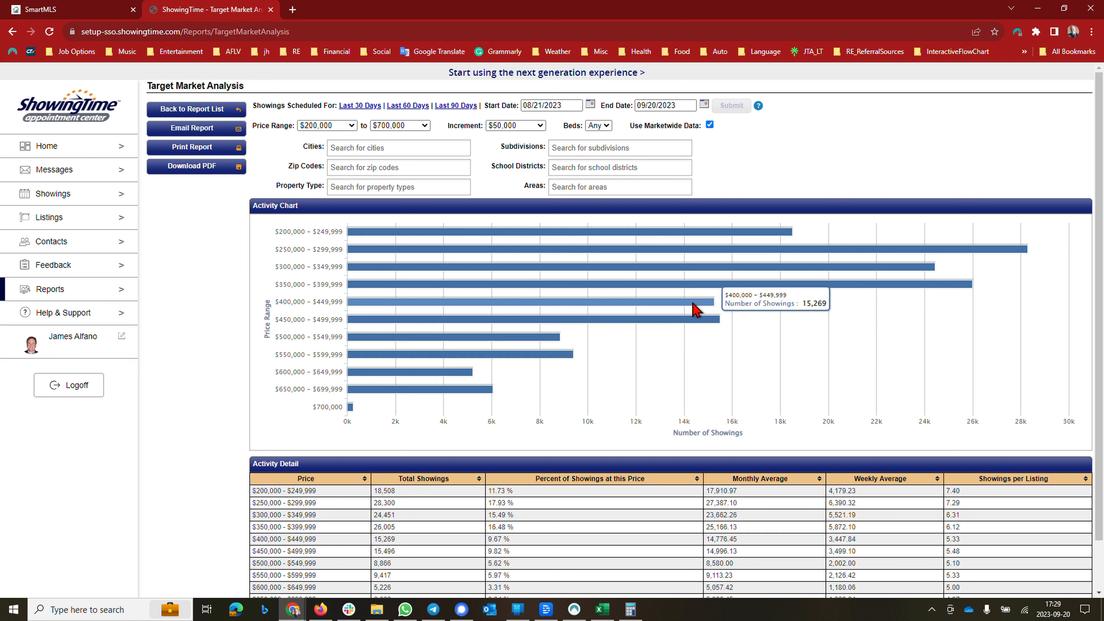
{"action": "mouse_move", "coordinate": [704, 323]}
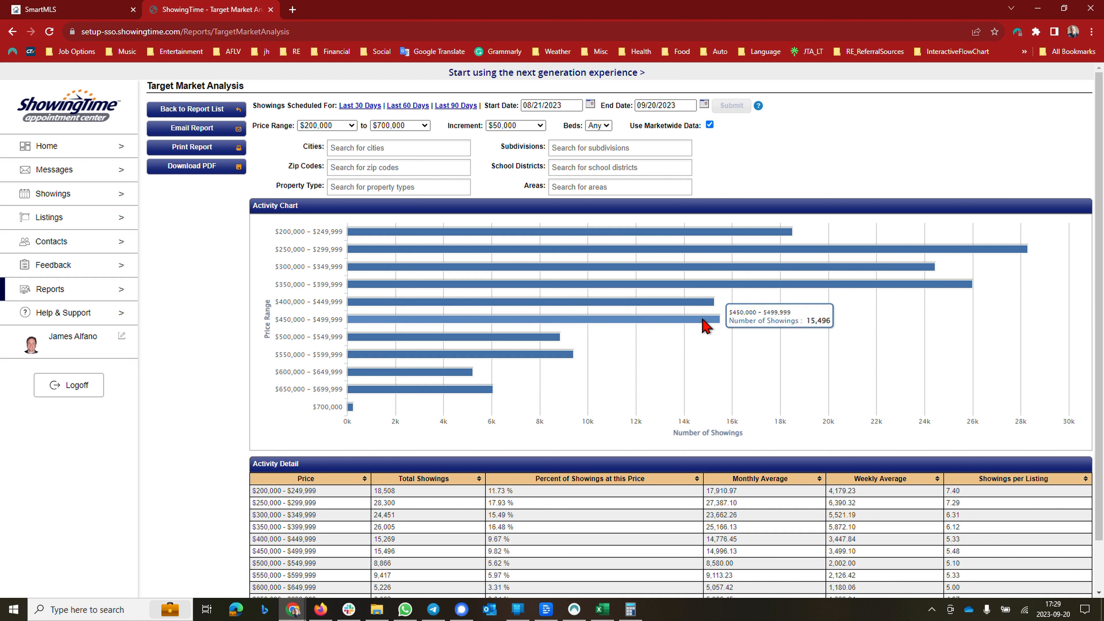
{"action": "mouse_move", "coordinate": [704, 306]}
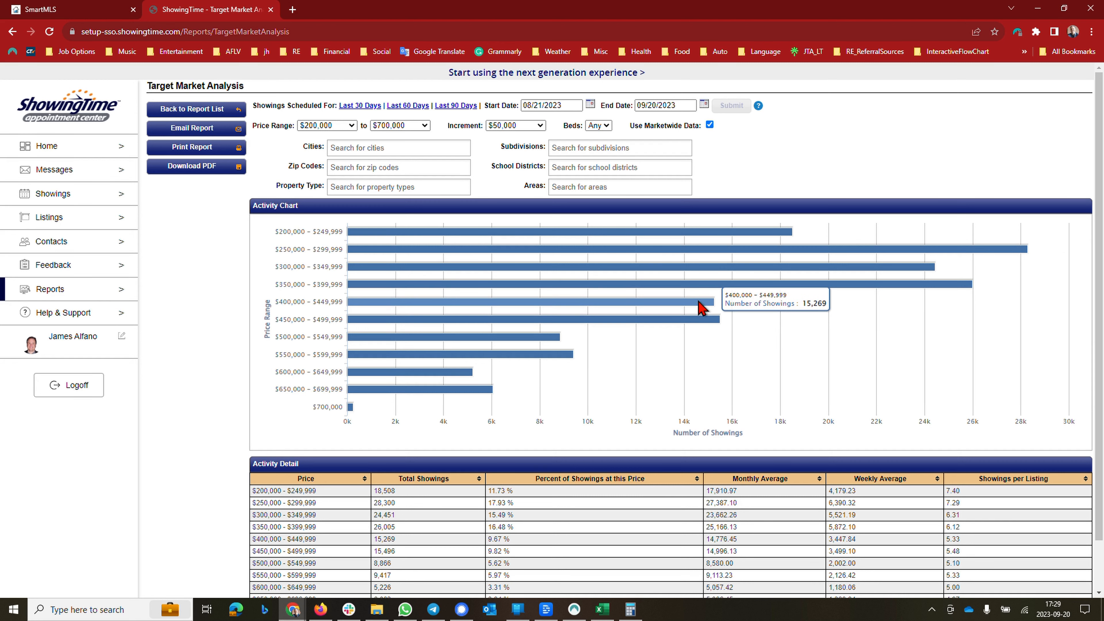
{"action": "mouse_move", "coordinate": [698, 330]}
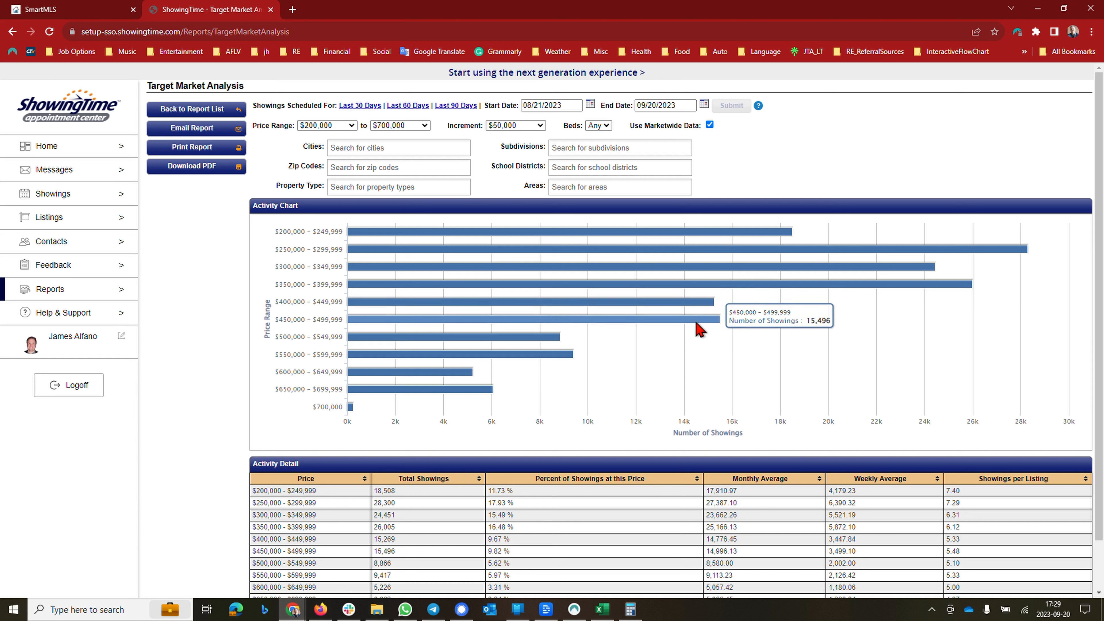
{"action": "mouse_move", "coordinate": [992, 253]}
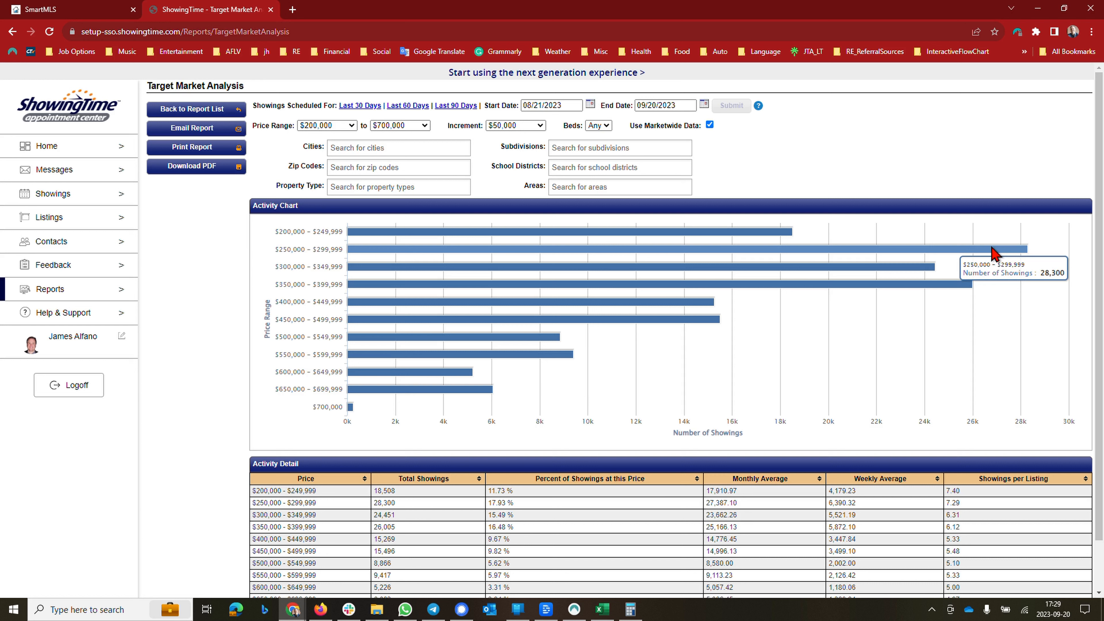
{"action": "mouse_move", "coordinate": [391, 350]}
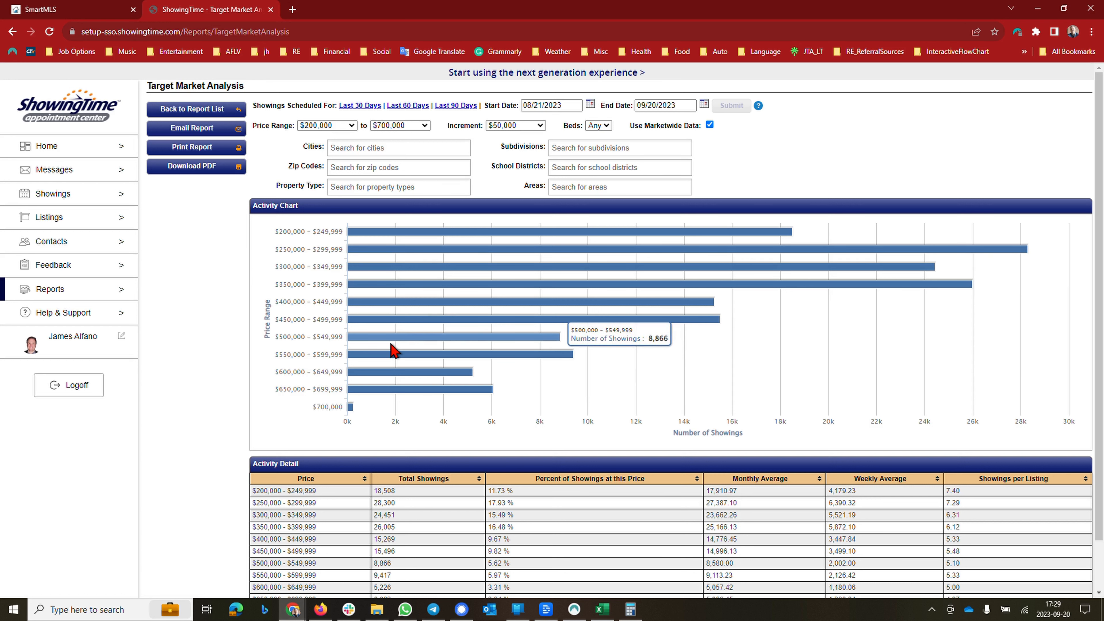
{"action": "mouse_move", "coordinate": [359, 396]}
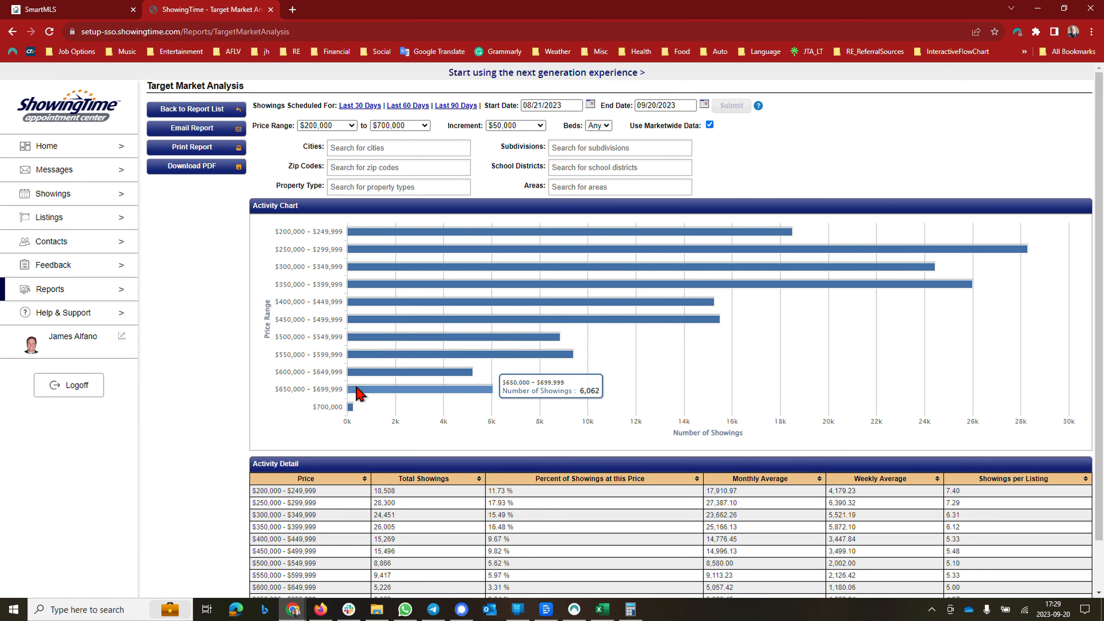
{"action": "mouse_move", "coordinate": [390, 406]}
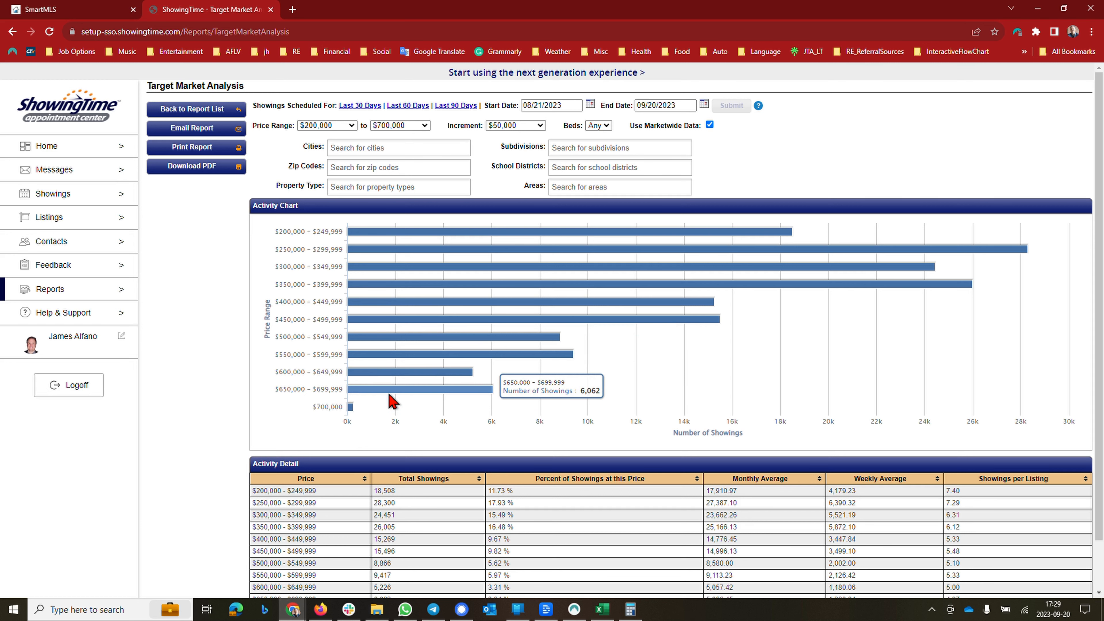
{"action": "scroll", "scroll_direction": "down", "scroll_amount": 3}
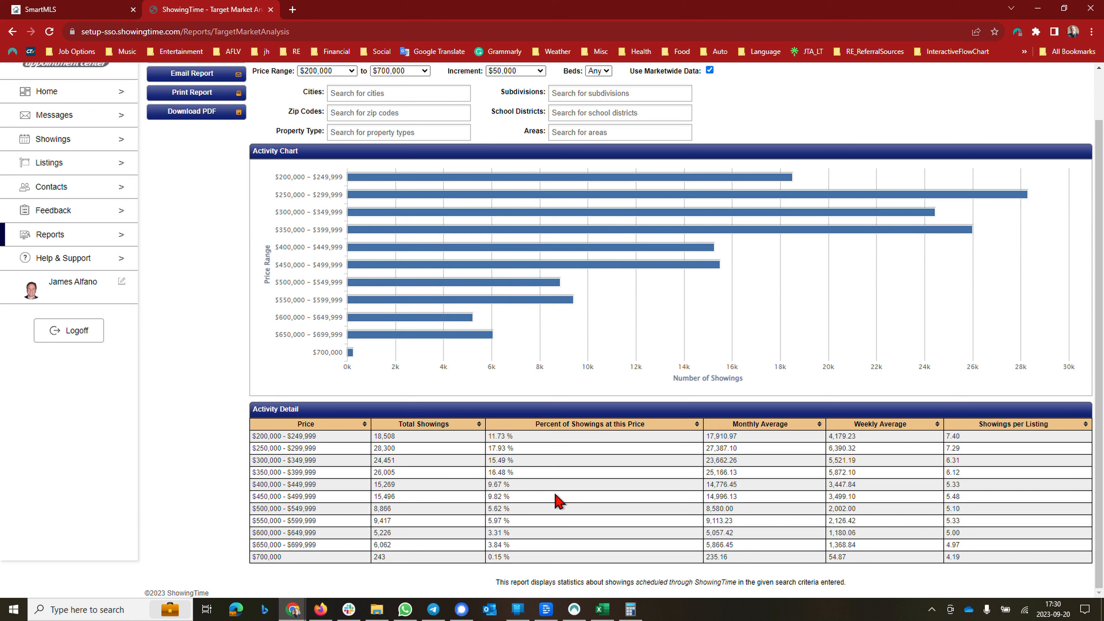